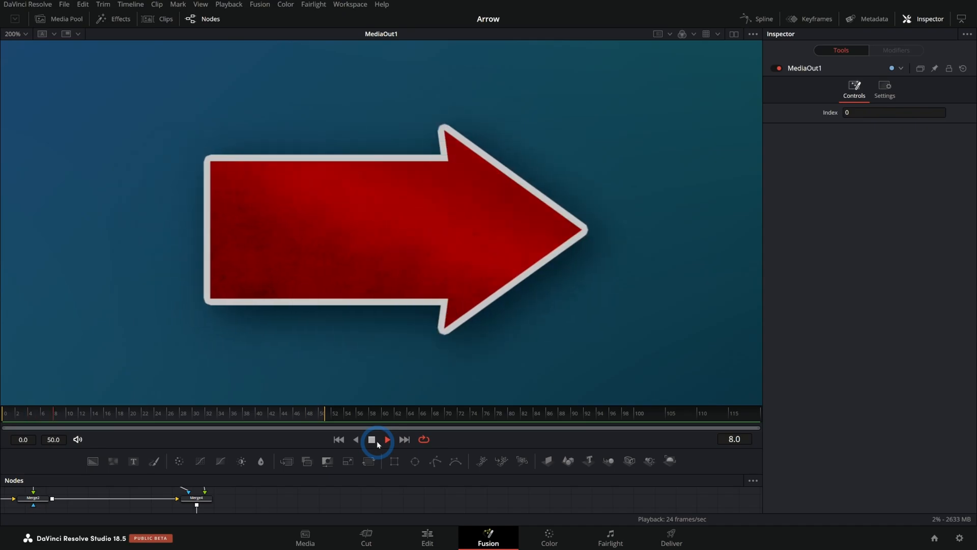
Step: Create a new Fusion composition named Arrow in the Media Pool master bin
click(75, 412)
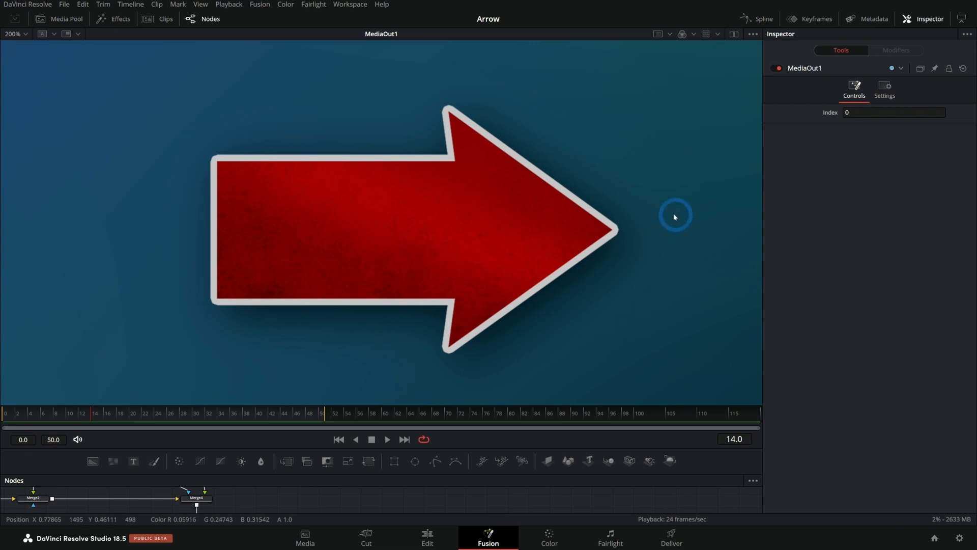
click(57, 412)
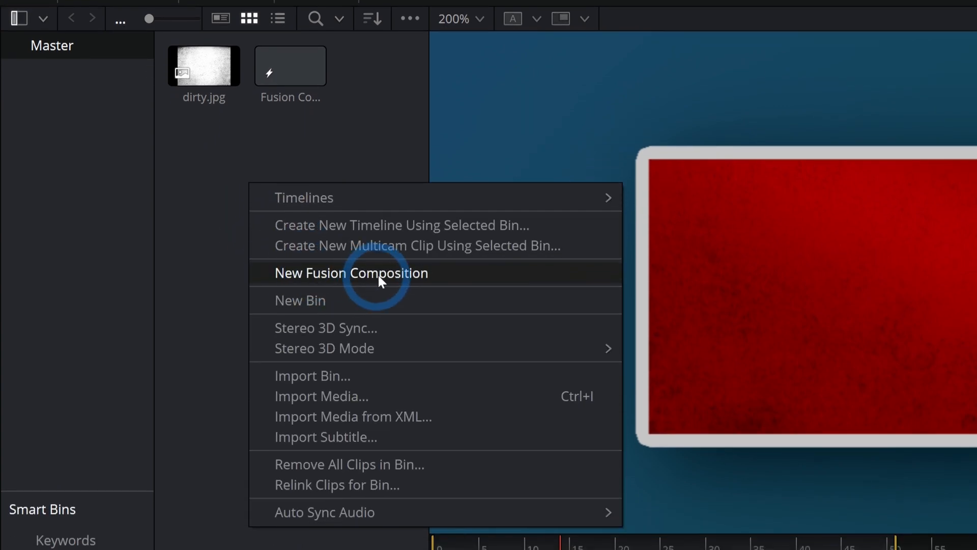
click(351, 273)
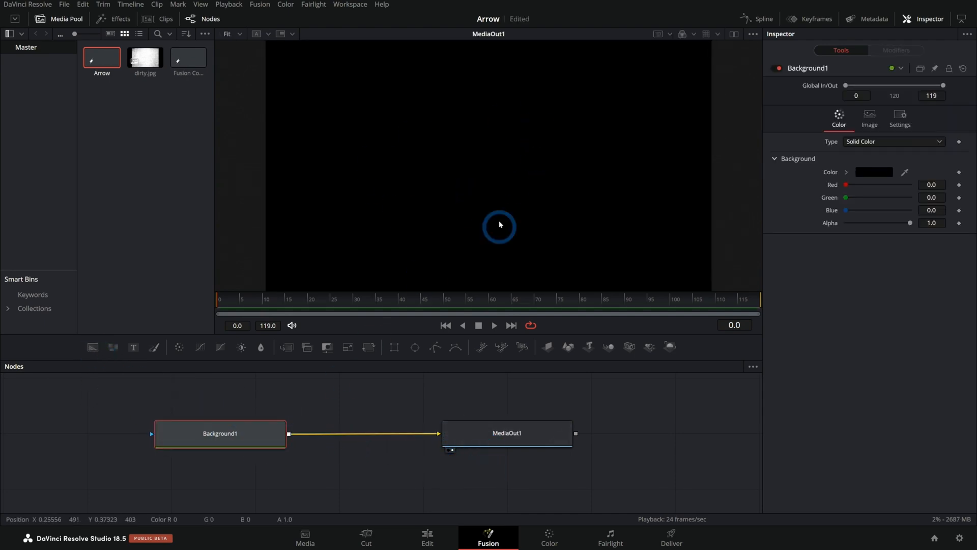
mouse_move(541, 208)
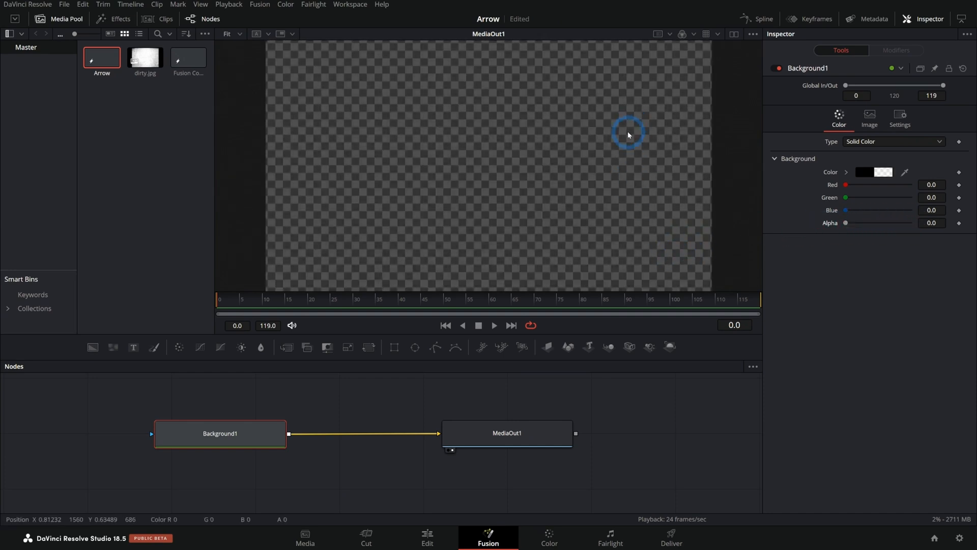
mouse_move(567, 218)
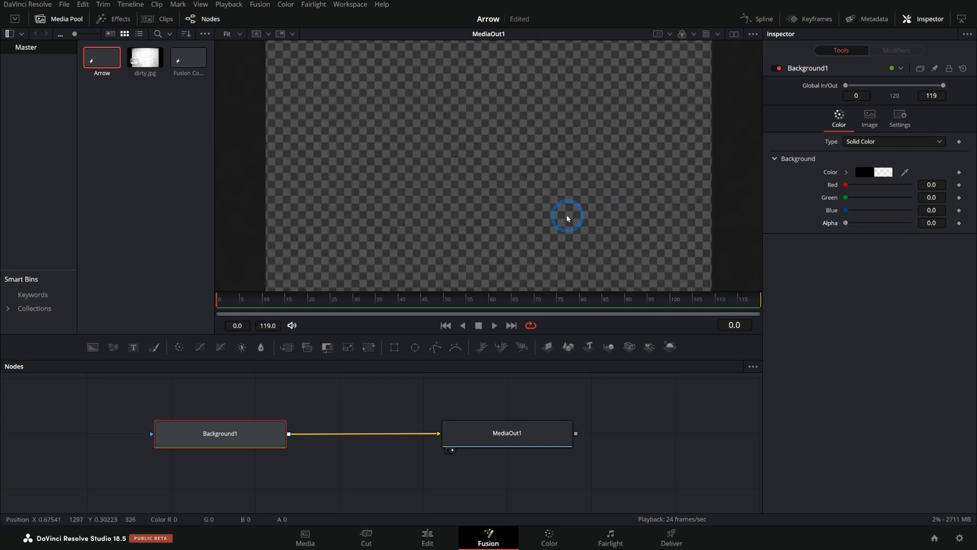
mouse_move(549, 220)
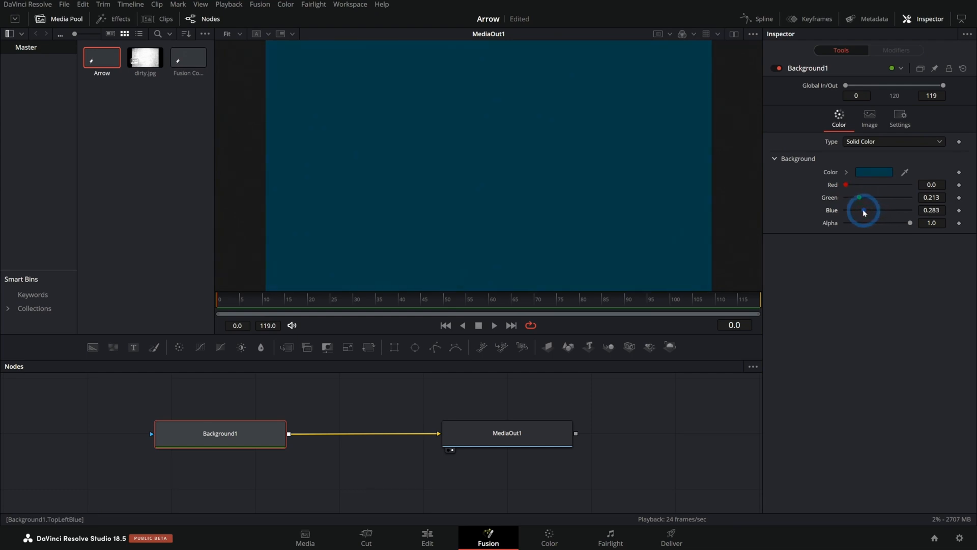
Step: Set Background1 to dark teal with Green 0.213, Blue 0.283 and Alpha 1
double_click(219, 433)
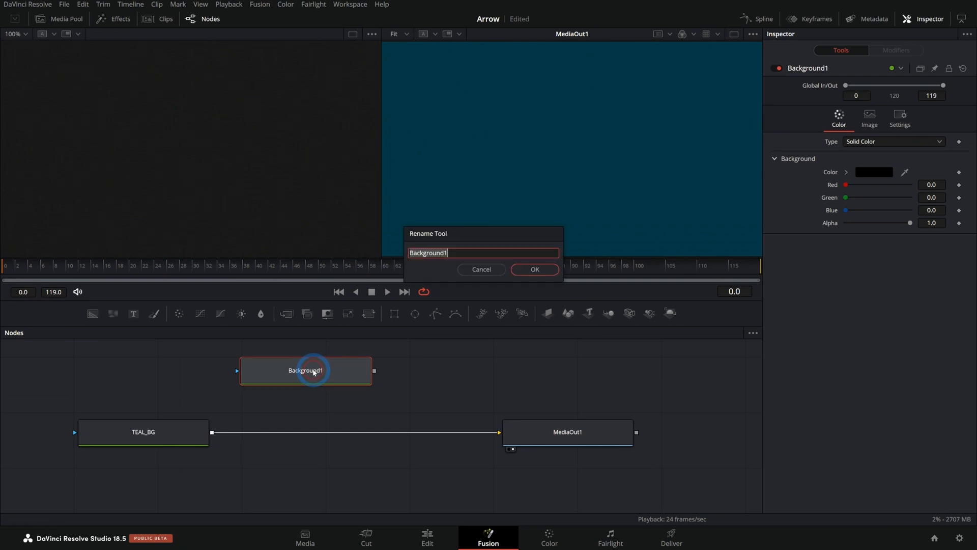
Step: Rename the second background node Arrow_Color and give it a red colour
text(A)
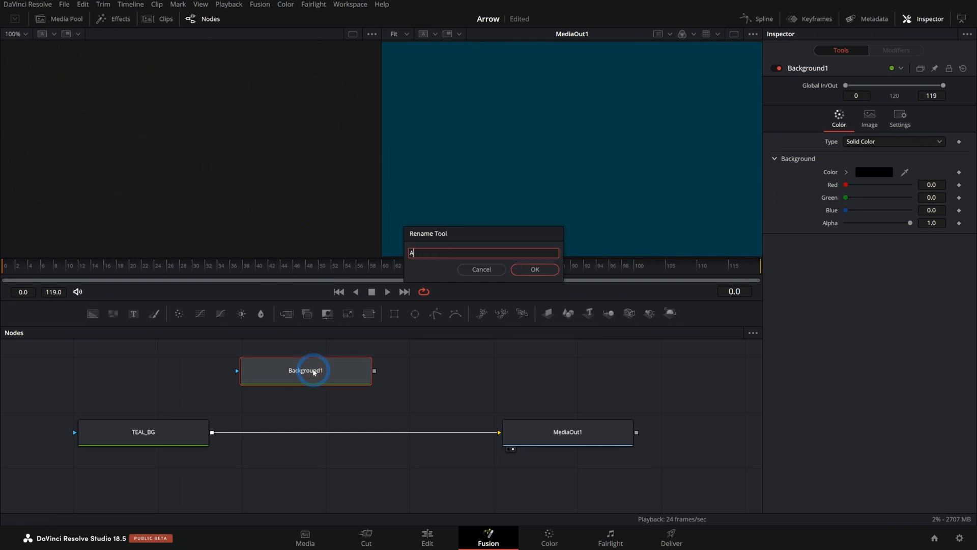
click(533, 269)
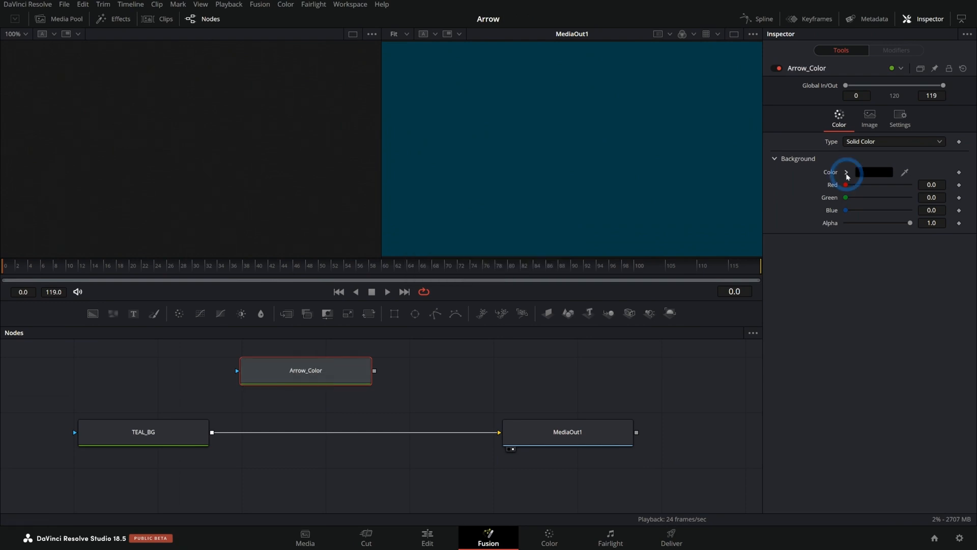
click(919, 199)
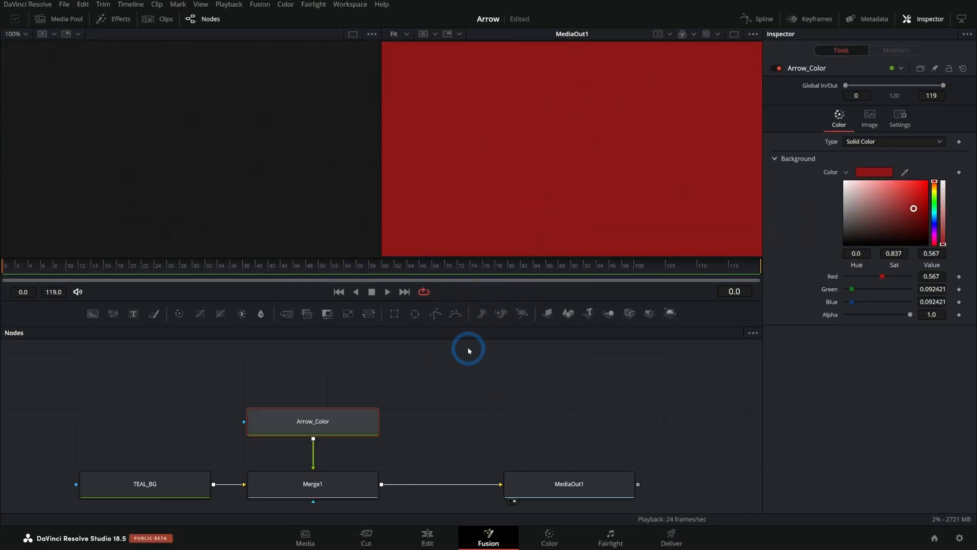
mouse_move(431, 230)
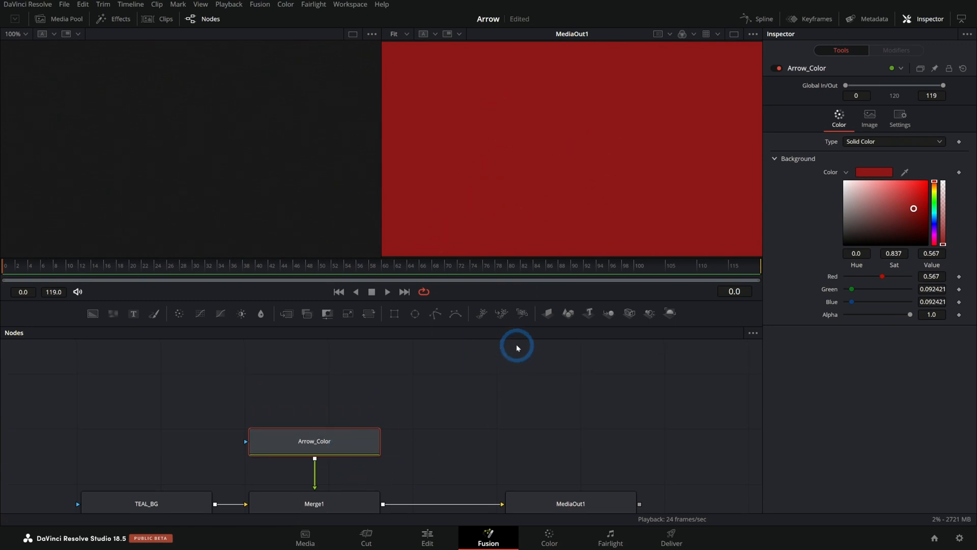
mouse_move(395, 314)
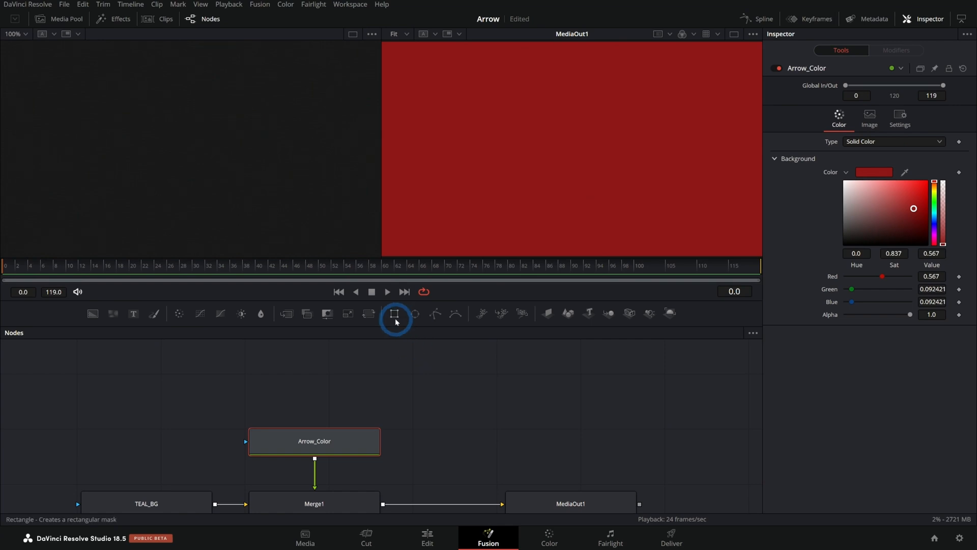
mouse_move(443, 325)
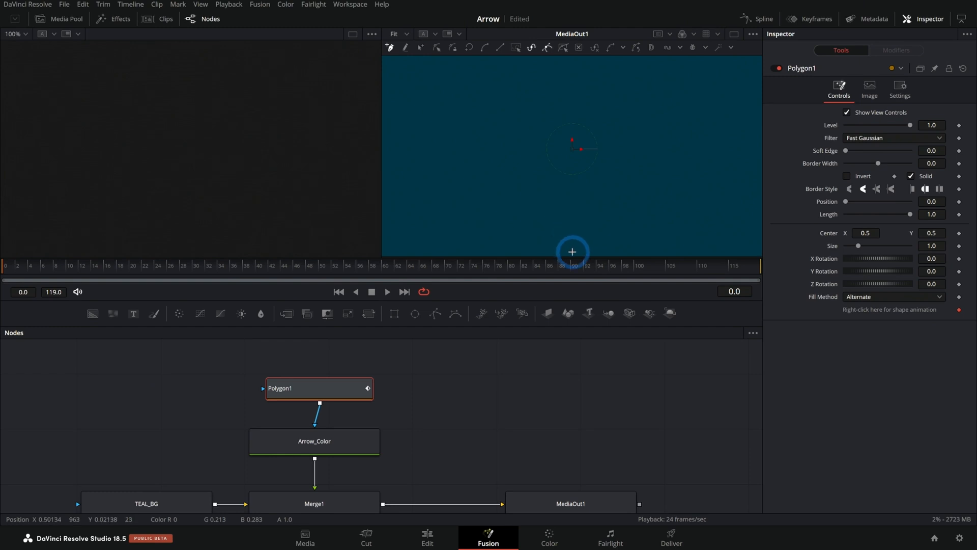
Step: Draw a downward-pointing arrow outline with a Polygon mask on Arrow_Color
drag(572, 251, 521, 192)
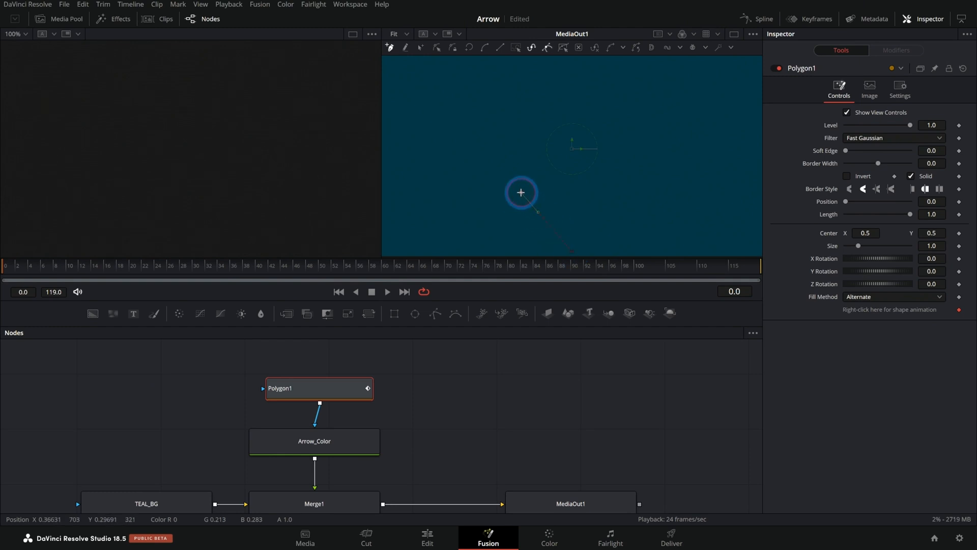
drag(520, 192, 613, 190)
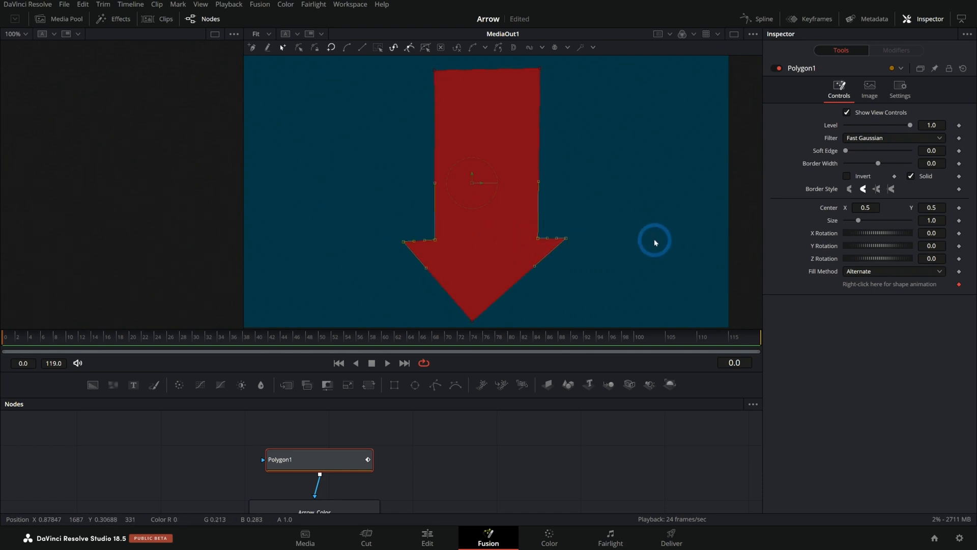
mouse_move(482, 225)
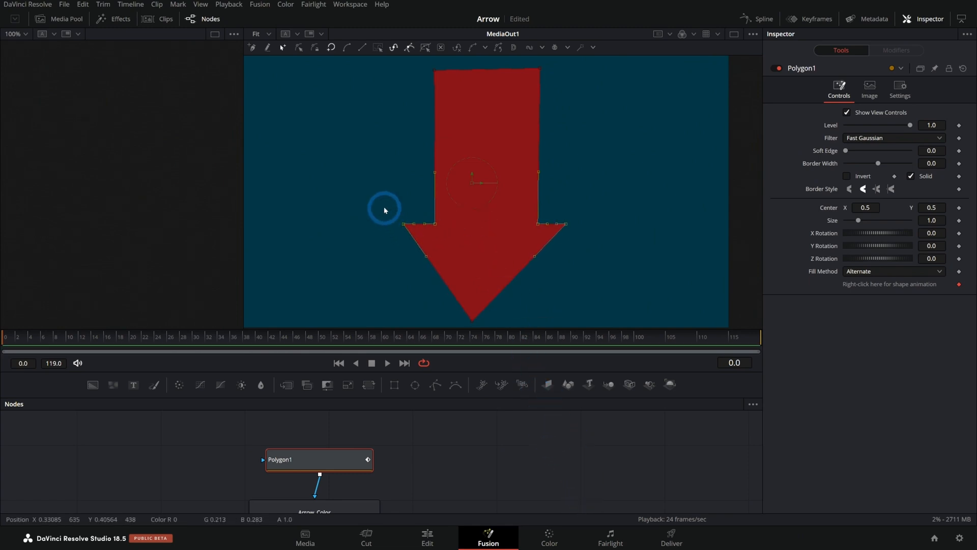
Step: Move the arrowhead shoulder and tip points into a symmetrical downward arrow
drag(383, 208, 601, 239)
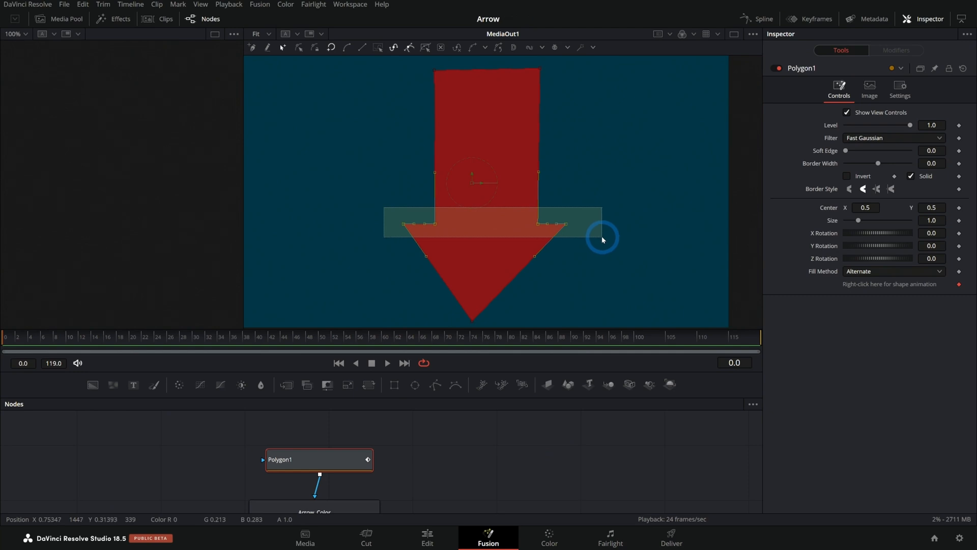
drag(602, 239, 547, 107)
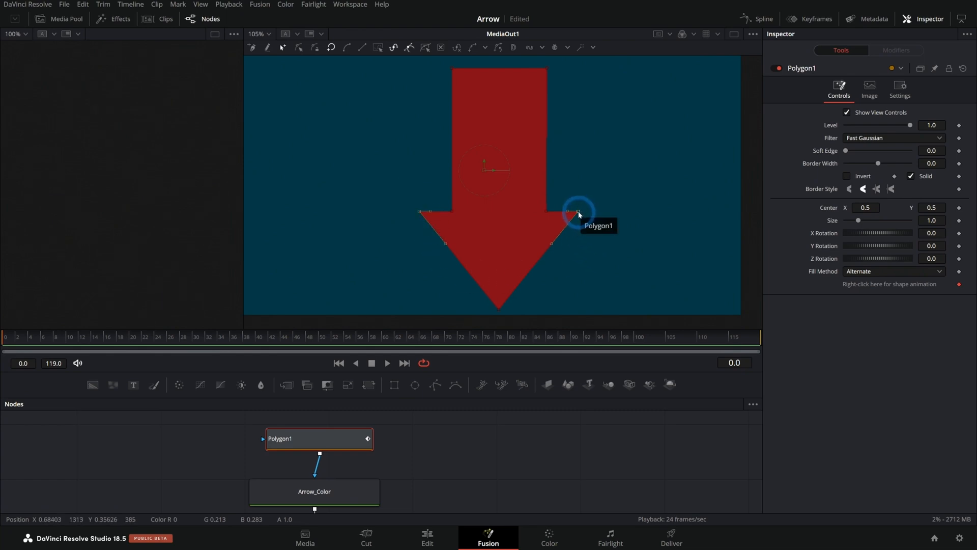
drag(578, 212, 573, 219)
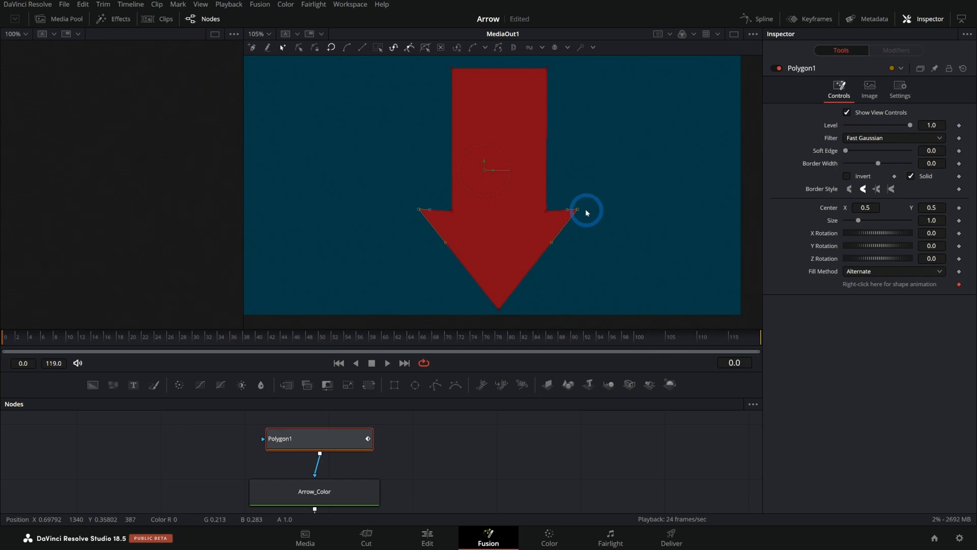
drag(575, 208, 501, 288)
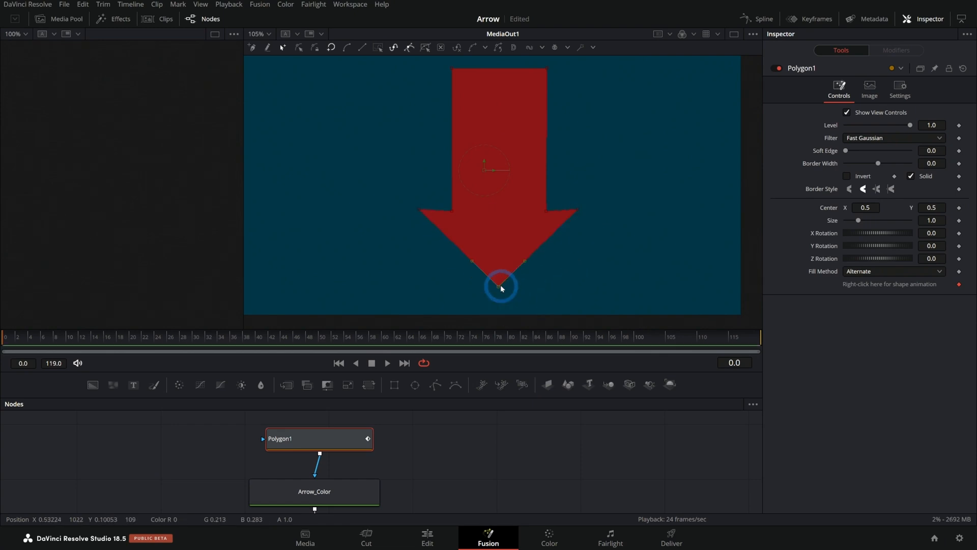
drag(502, 286, 559, 226)
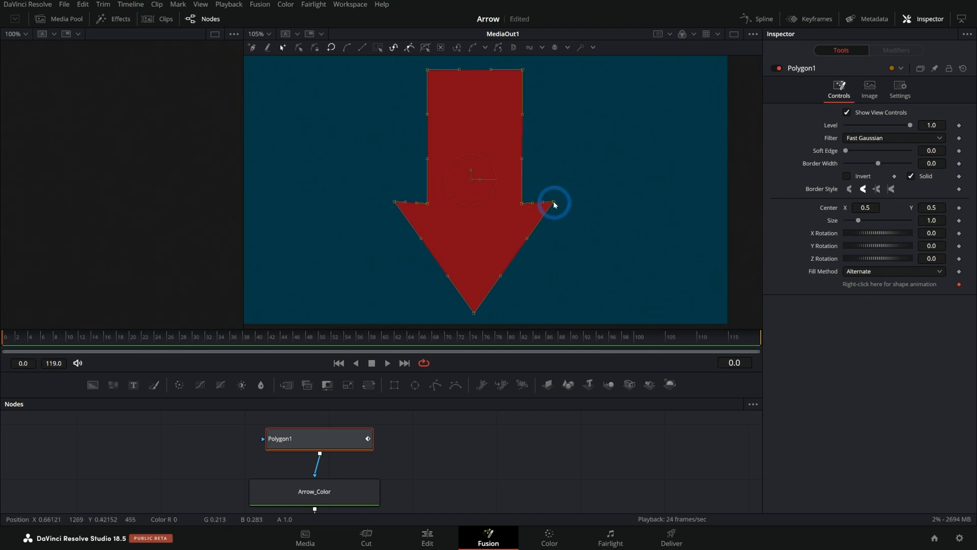
scroll(down, 3)
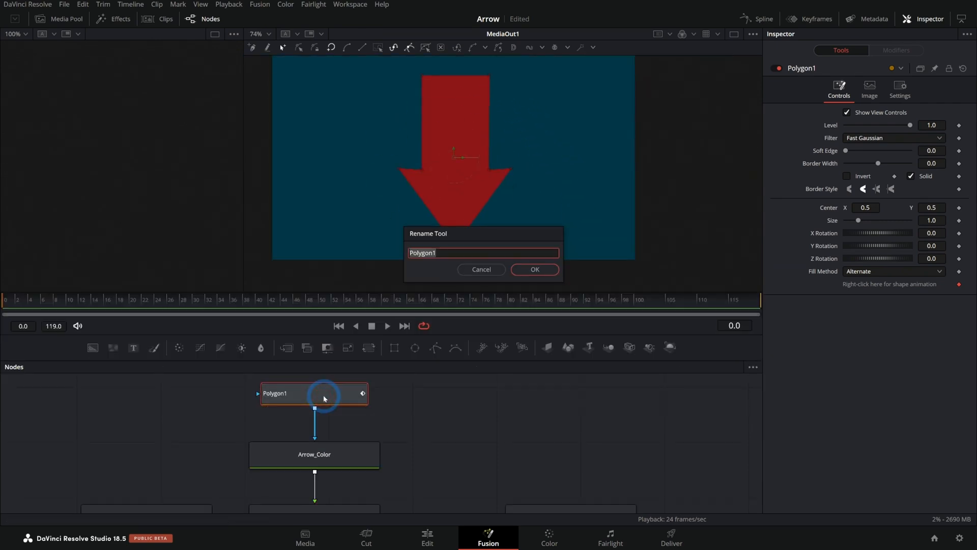
Step: Rename the Polygon1 mask node to Arrow_Mask
click(533, 269)
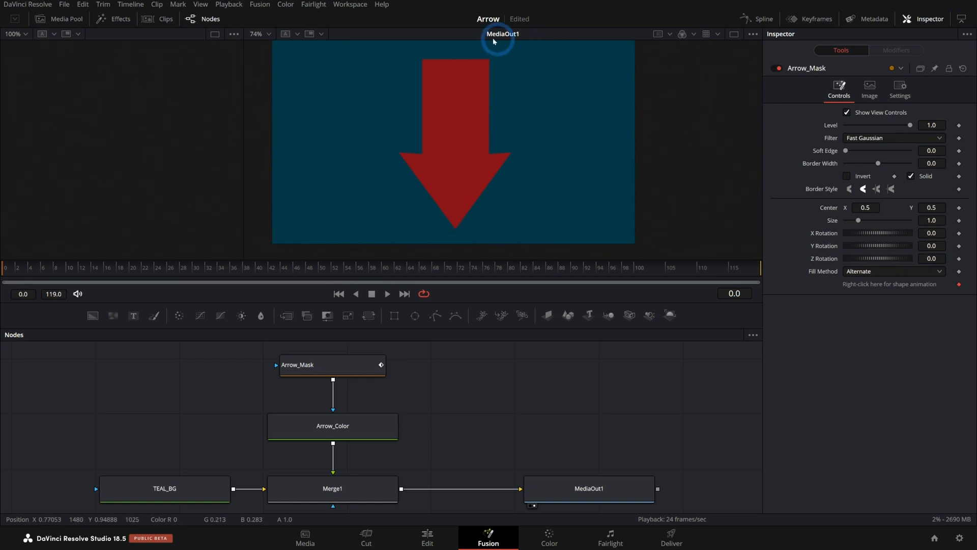
mouse_move(497, 190)
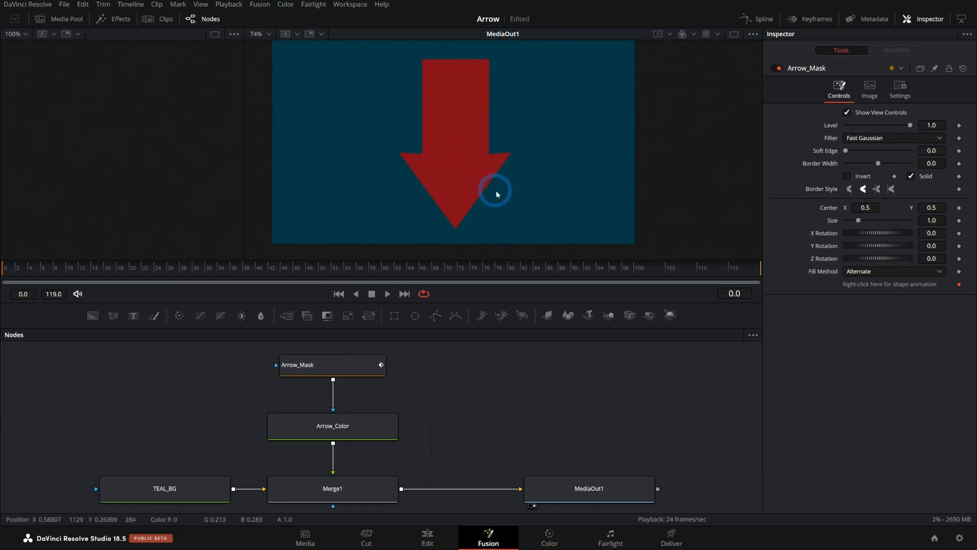
mouse_move(492, 289)
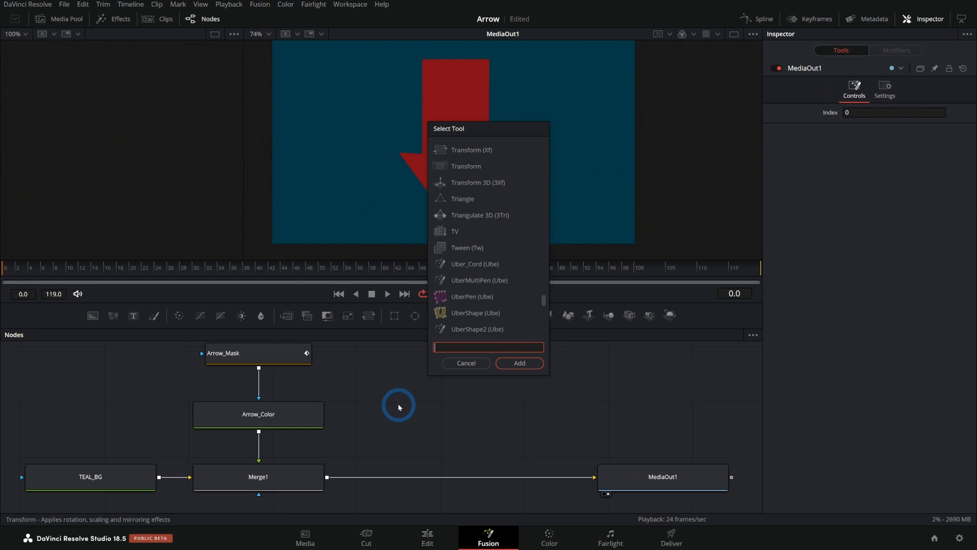
Step: Add a Transform between Arrow_Mask and Merge1 and drag its center upward
text(trans)
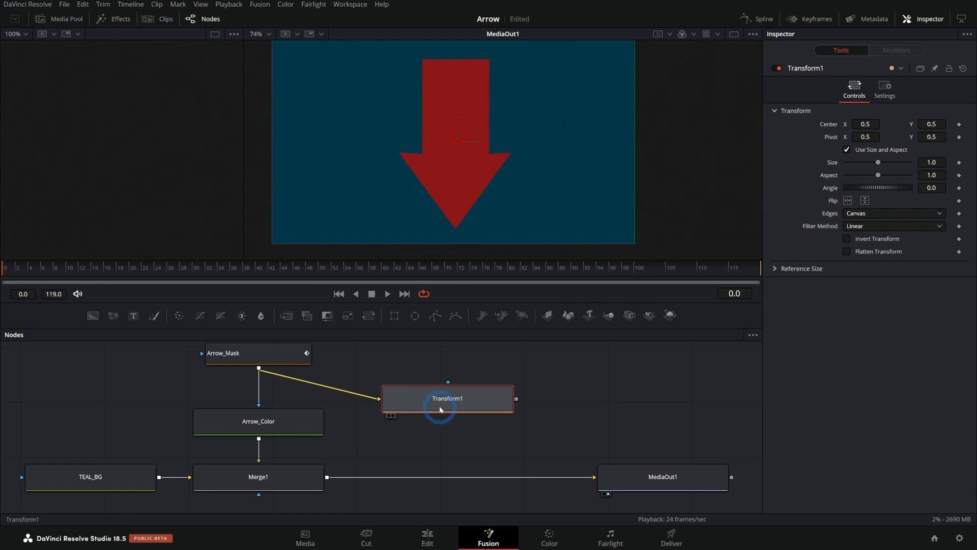
drag(447, 398, 504, 453)
text(35)
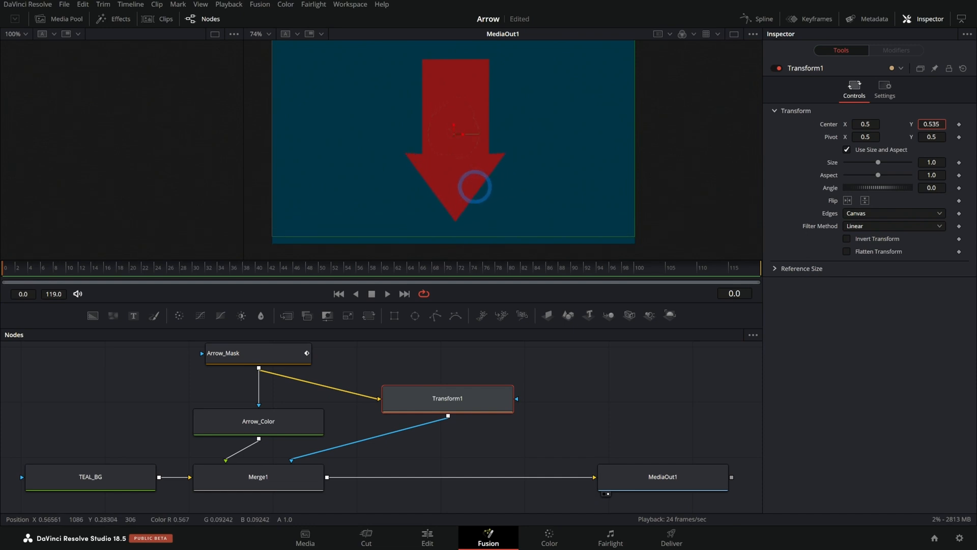
drag(474, 185, 635, 170)
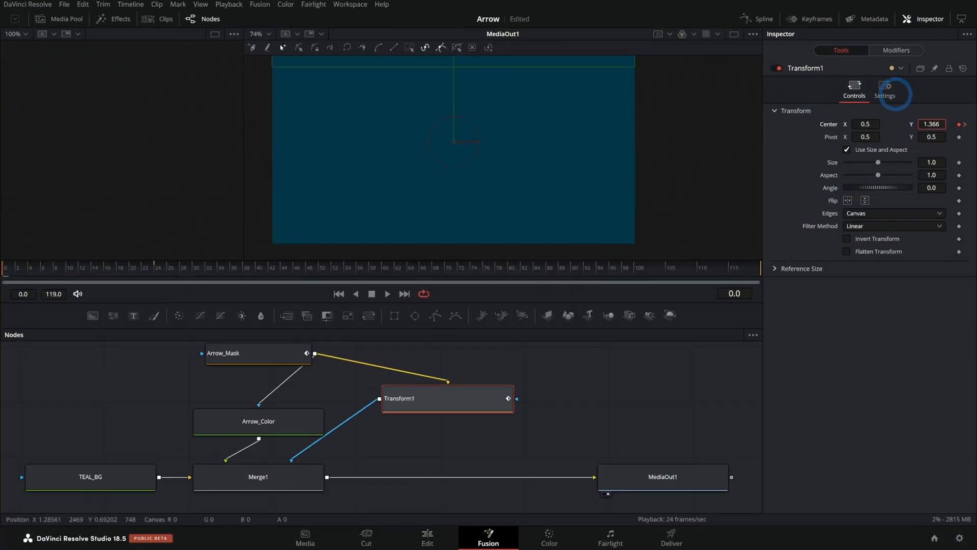
Step: Keyframe the Matte transform's Center Y so the arrow slides to center by frame 43
click(386, 294)
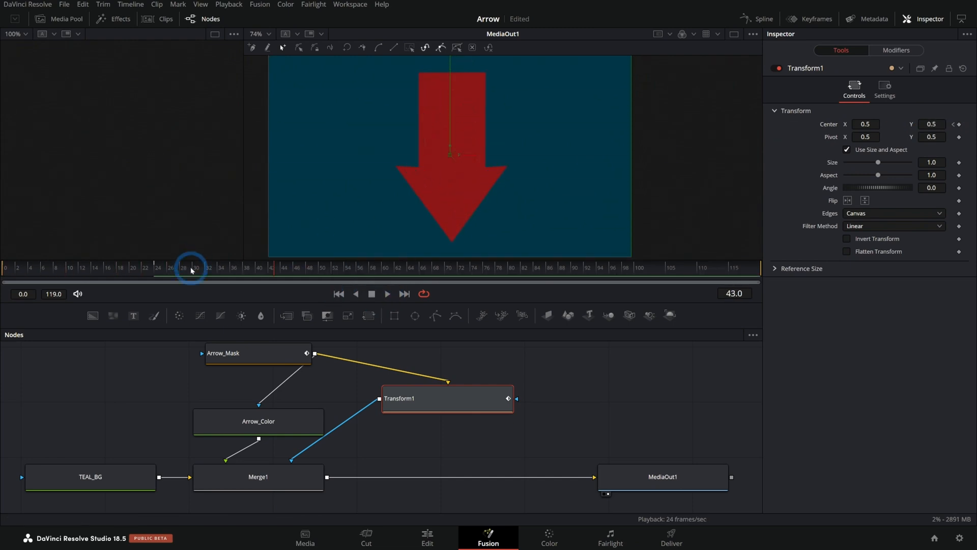
drag(192, 270, 155, 280)
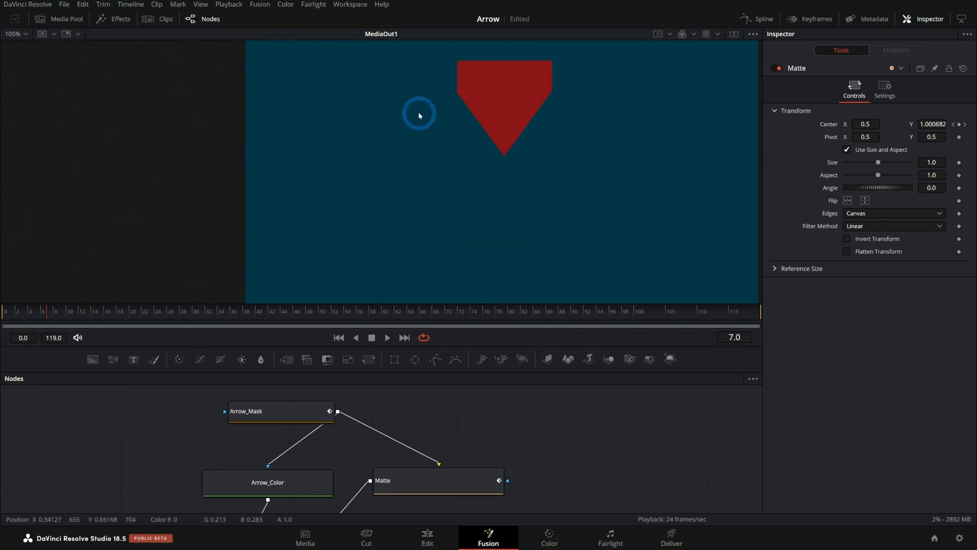
mouse_move(569, 124)
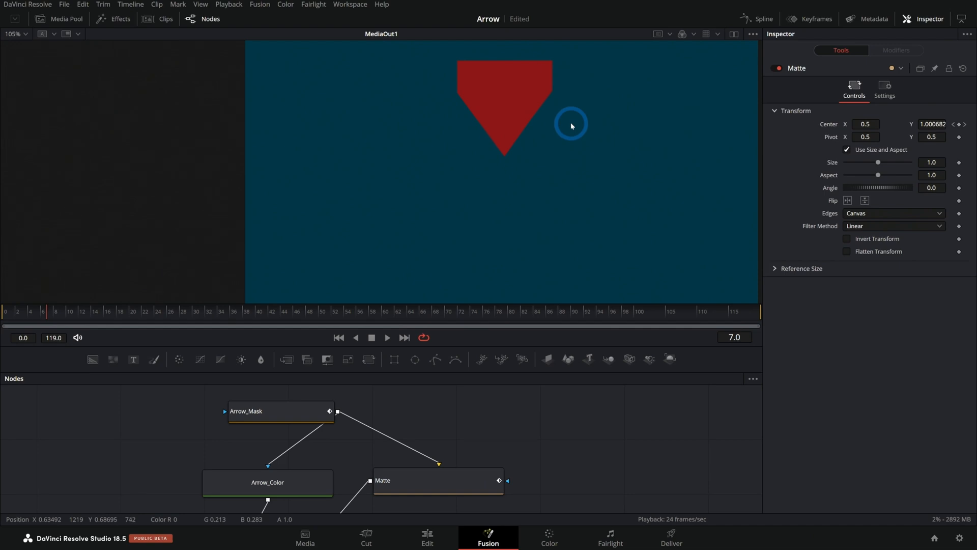
click(85, 314)
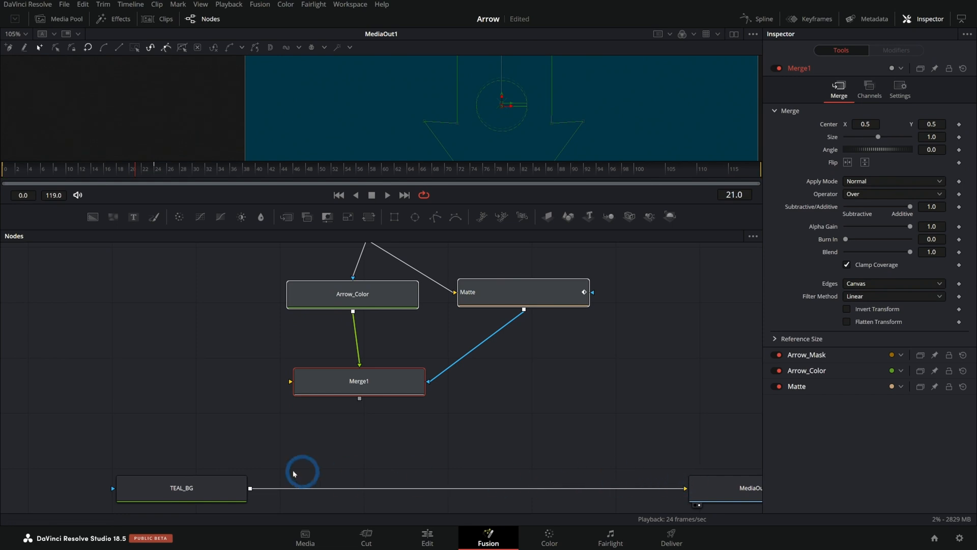
Step: Merge Arrow_Color with Matte as effect mask over a transparent Background1 (Alpha 0)
drag(302, 470, 378, 405)
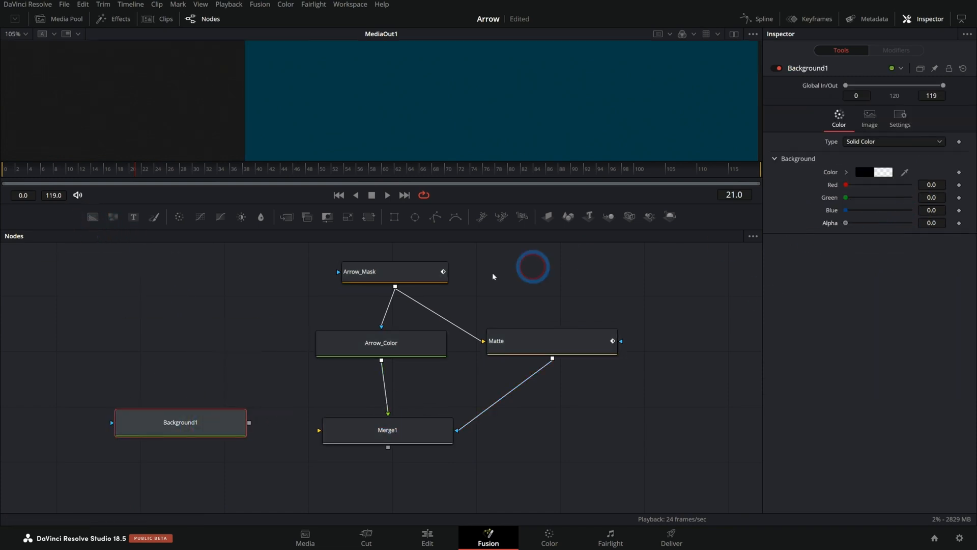
click(387, 430)
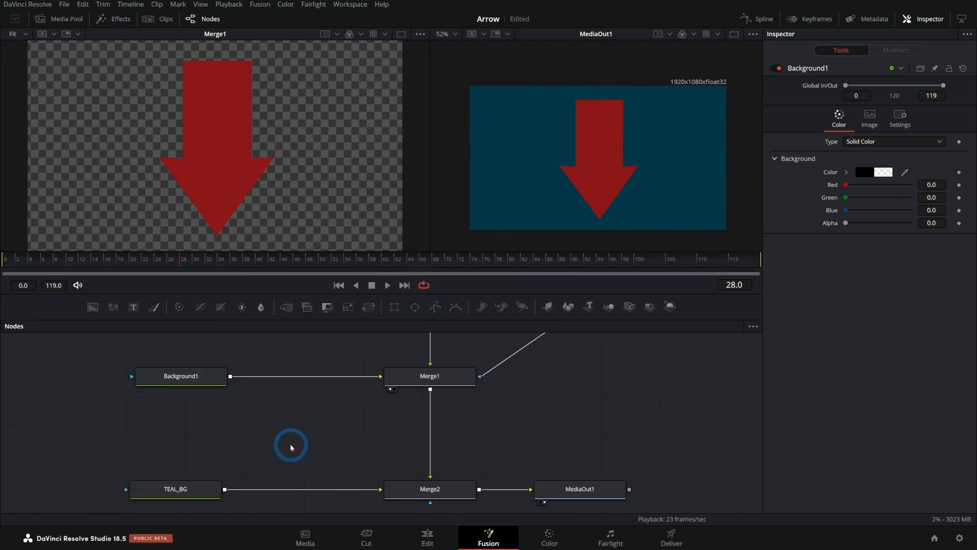
Step: Add an AlphaMatteShrinkandGrow from Merge1 over TEAL_BG: Grow, Circle shape, radius 0.583
text(trans)
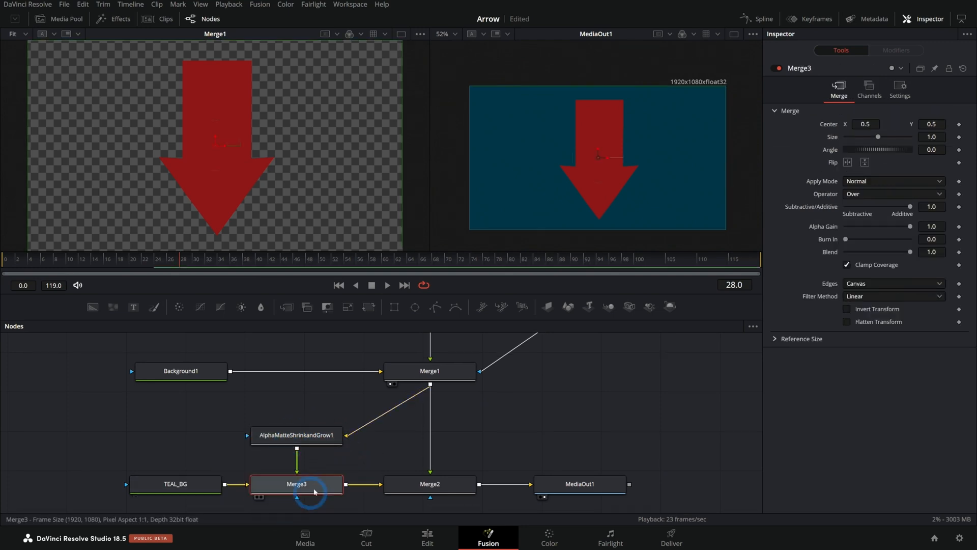
click(296, 434)
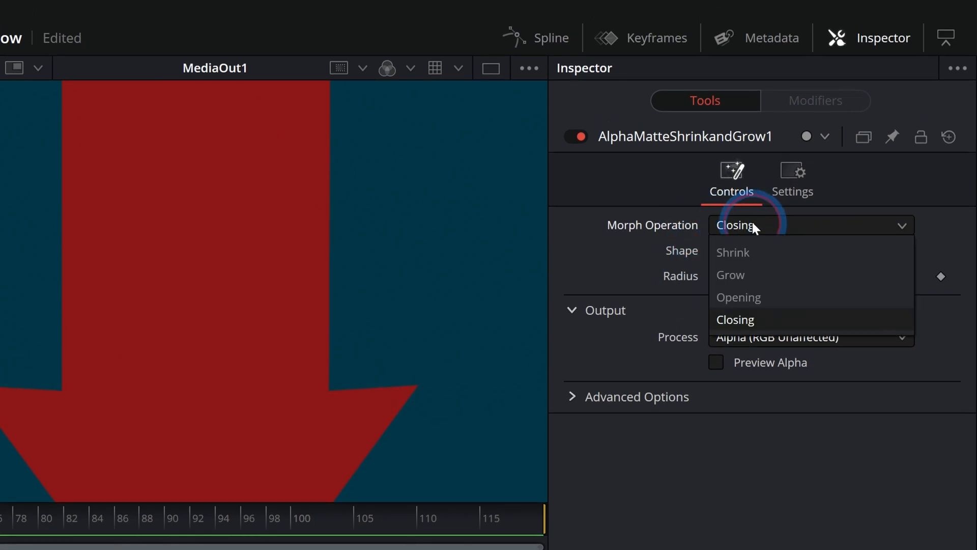
click(729, 275)
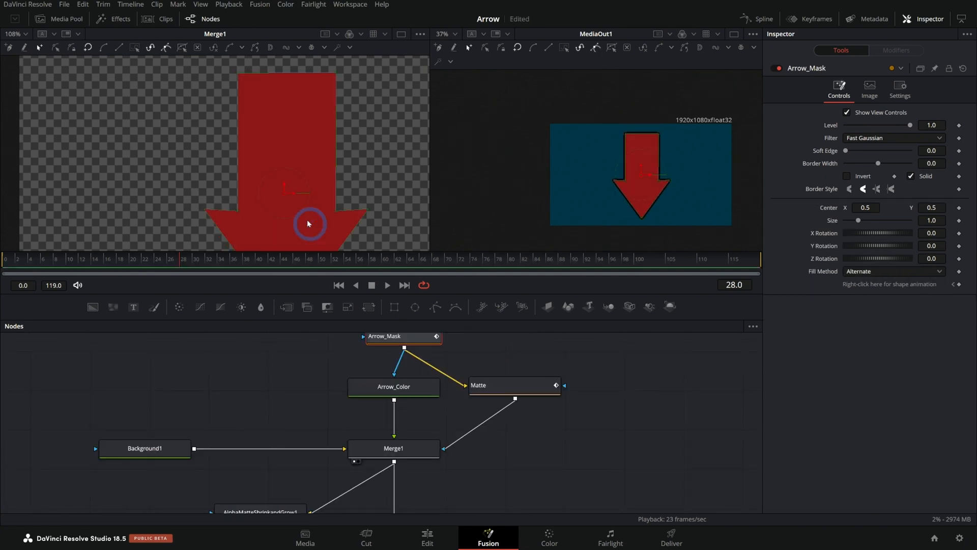
click(264, 444)
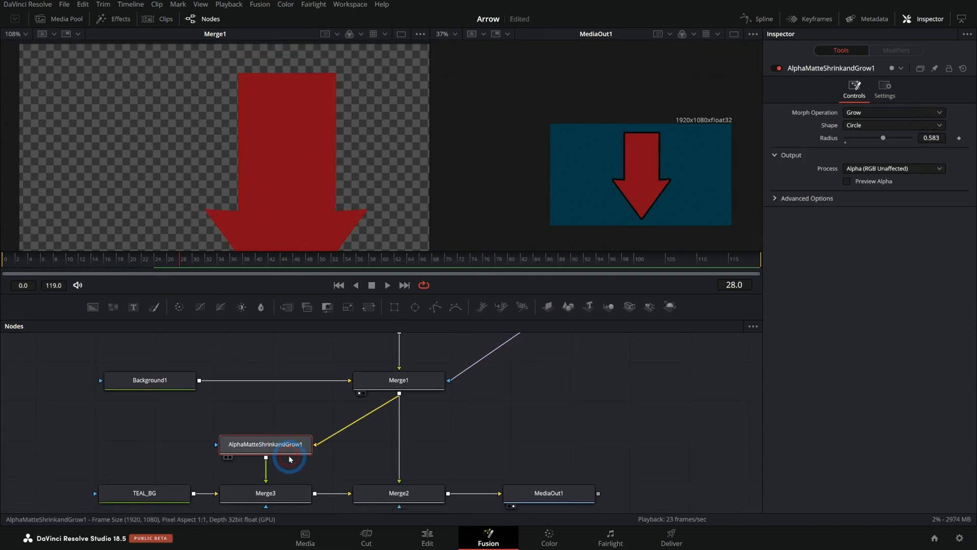
click(398, 380)
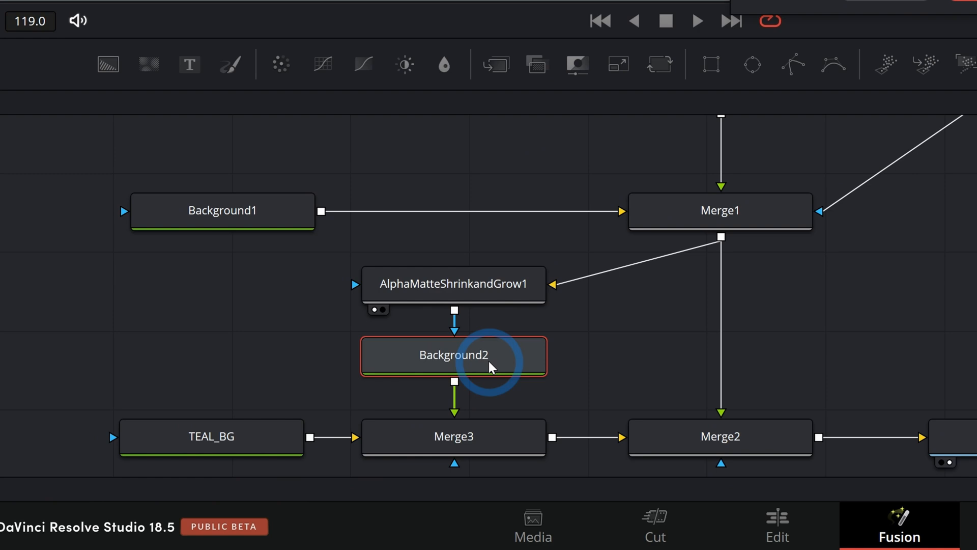
Step: Edit the Stroke_Color Background node and check the grown matte in the alpha channel
double_click(453, 354)
text(Stroke_Color)
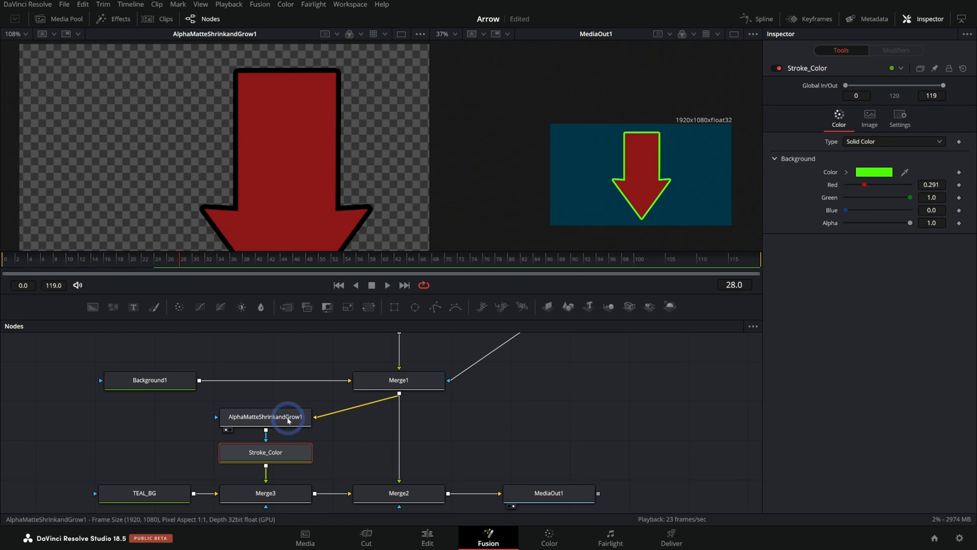
click(265, 416)
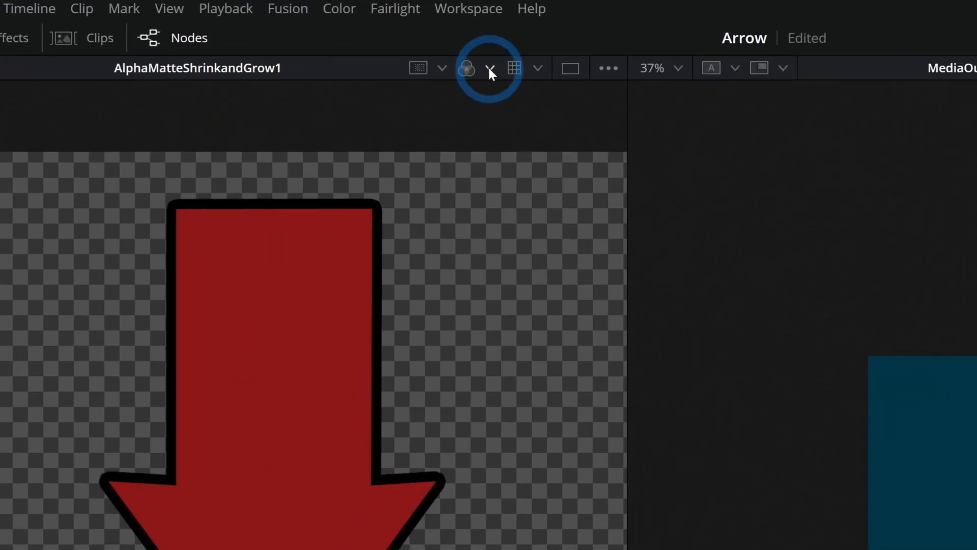
click(464, 67)
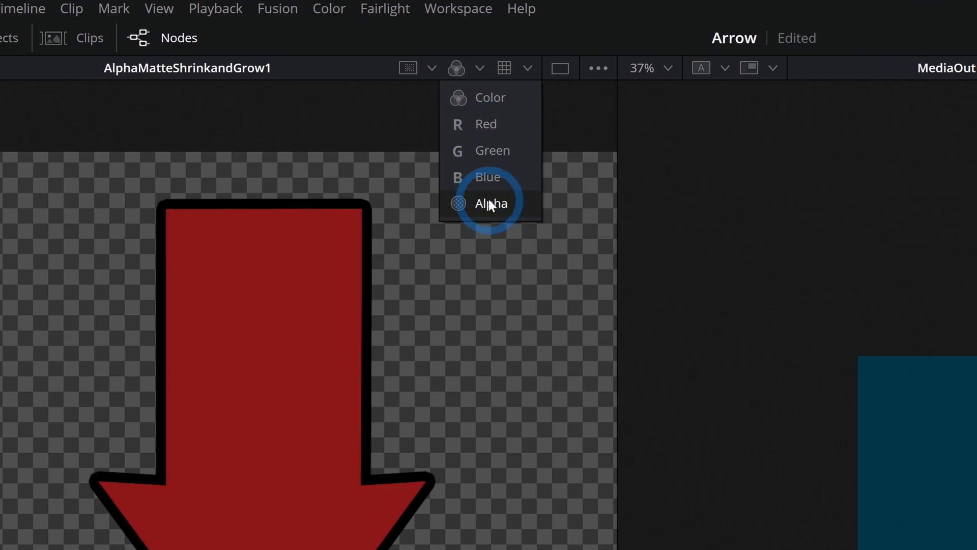
click(492, 203)
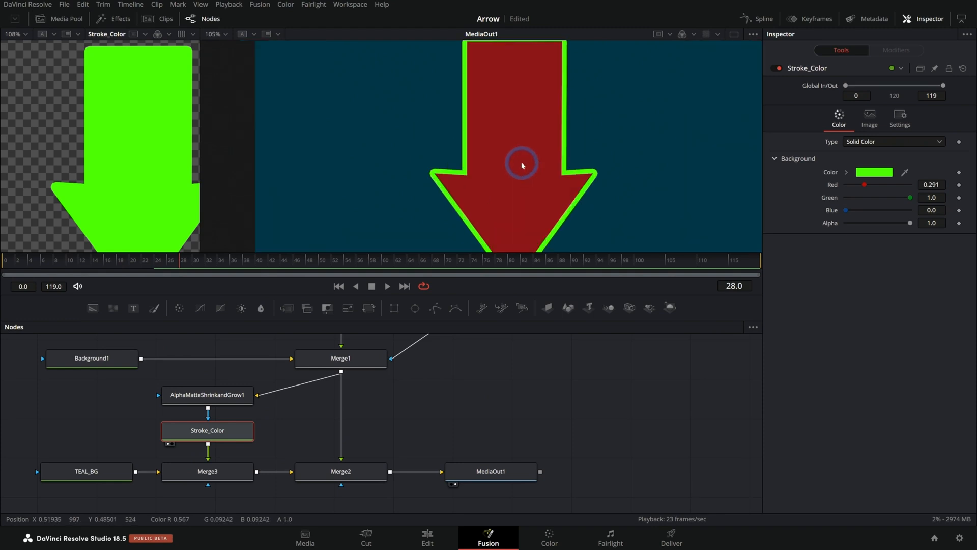
click(97, 260)
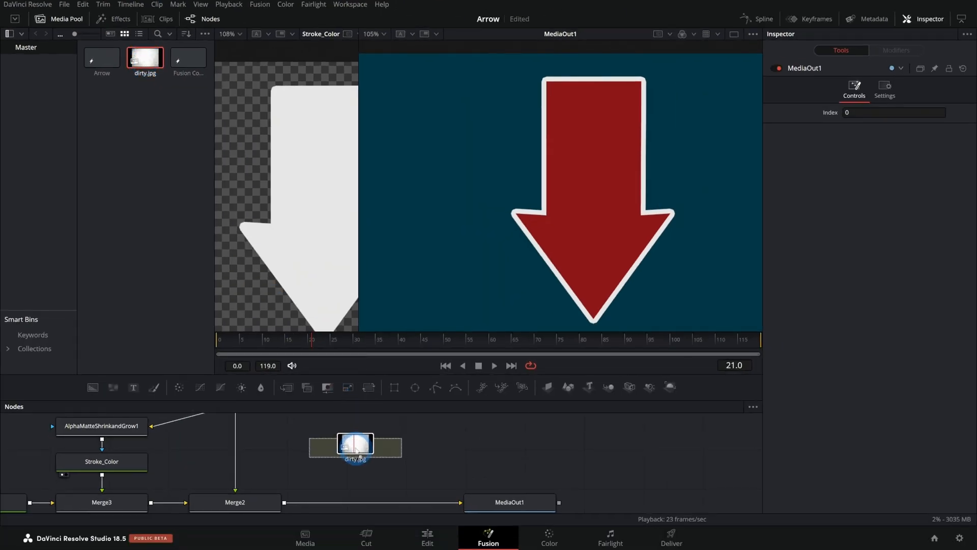
Step: Add dirty.jpg, reposition and scale it with a Transform, and feed the arrow into its merge
click(355, 447)
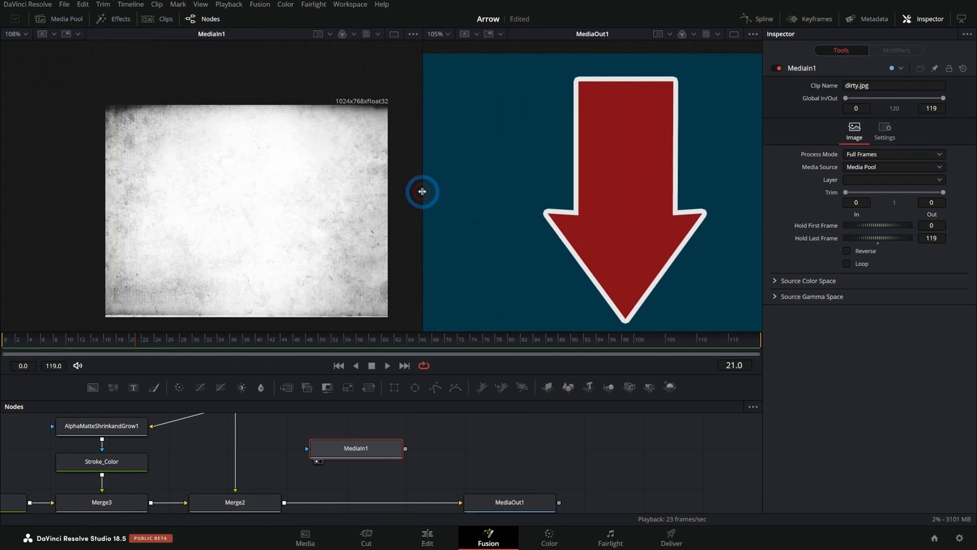
mouse_move(223, 206)
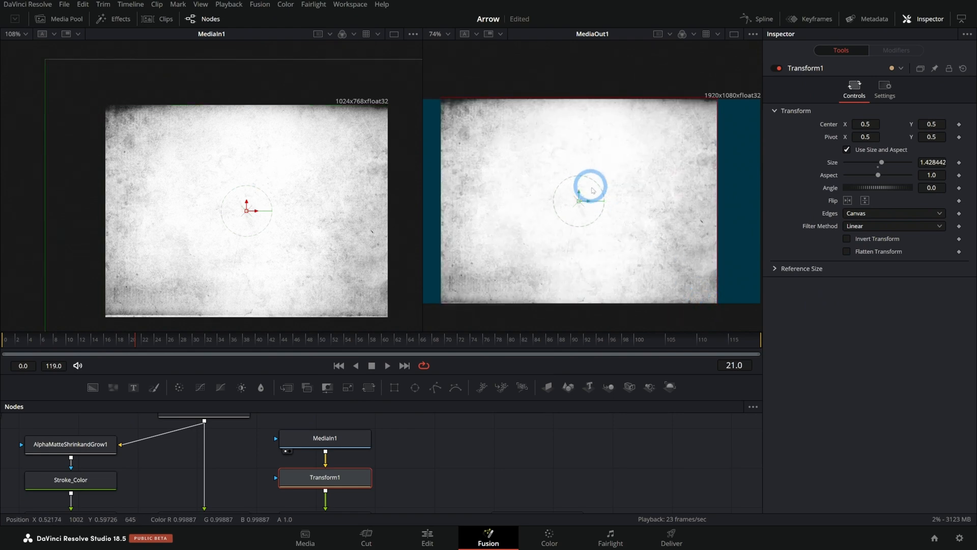
drag(592, 187, 657, 215)
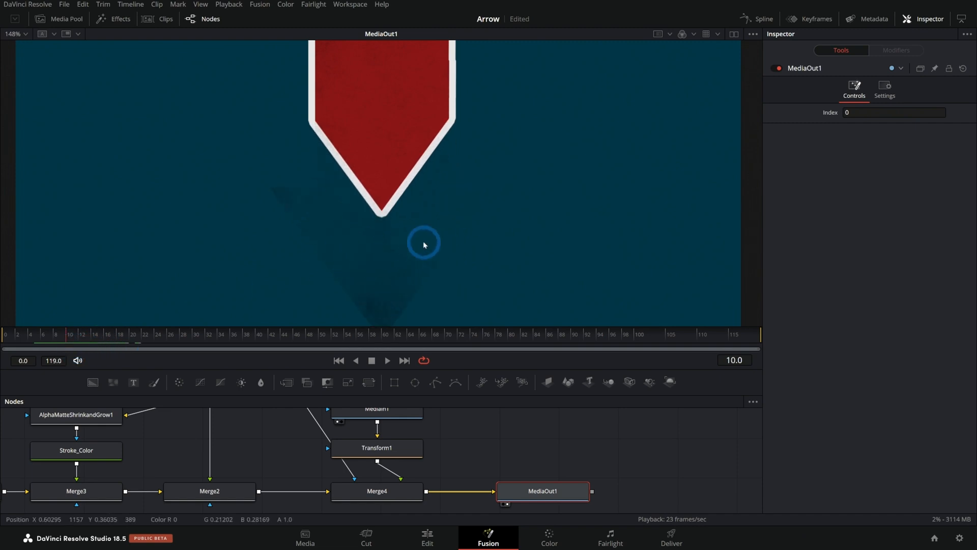
mouse_move(461, 369)
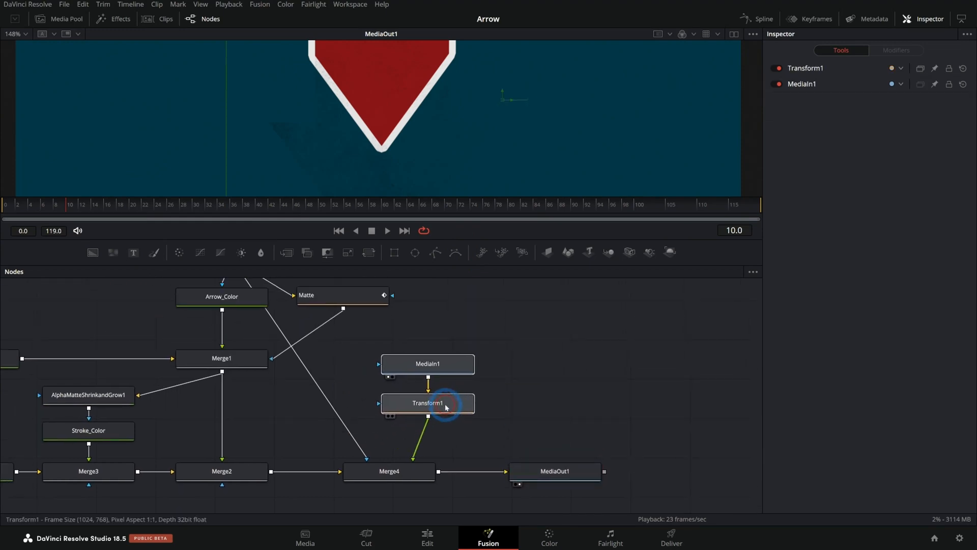
click(427, 403)
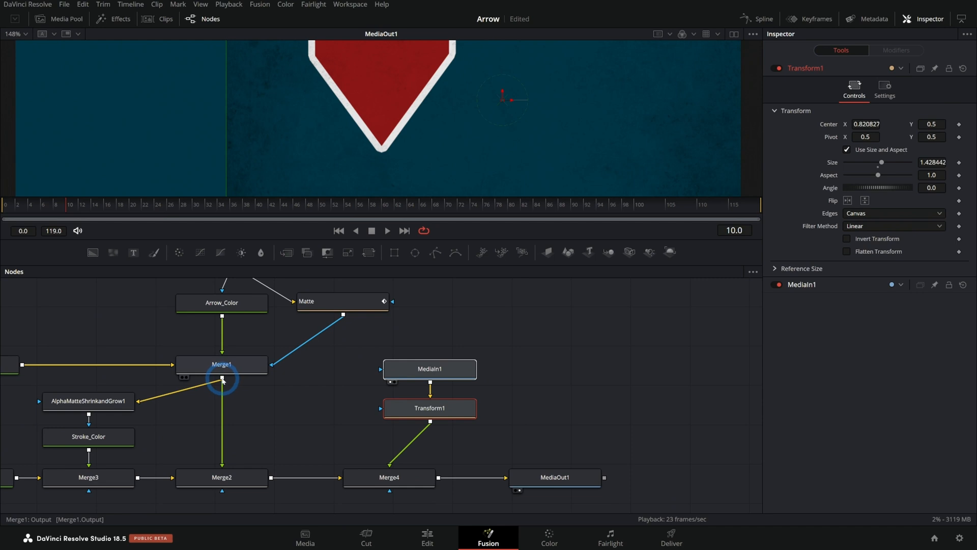
drag(222, 378, 360, 477)
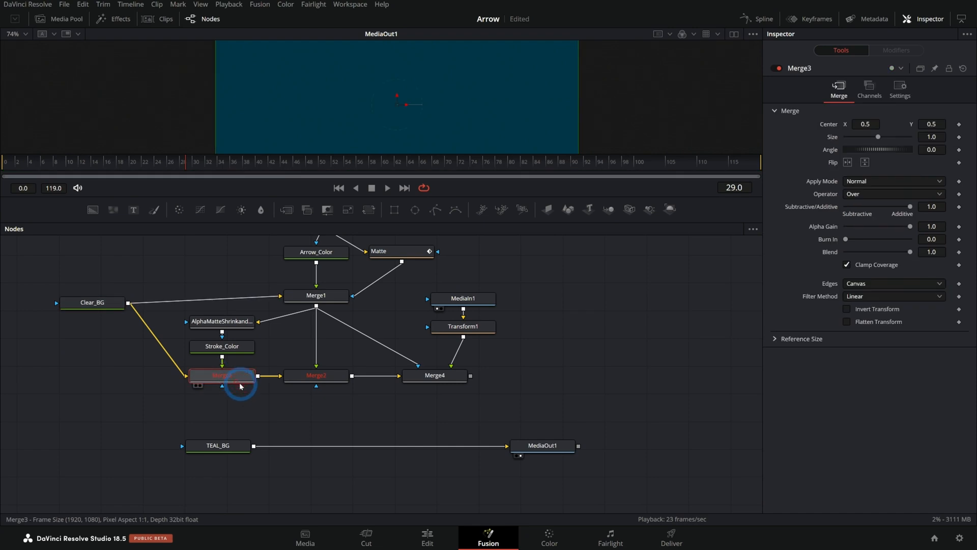
Step: Inspect Merge4 and composite the multiplied arrow over TEAL_BG through Merge5 into MediaOut1
click(434, 375)
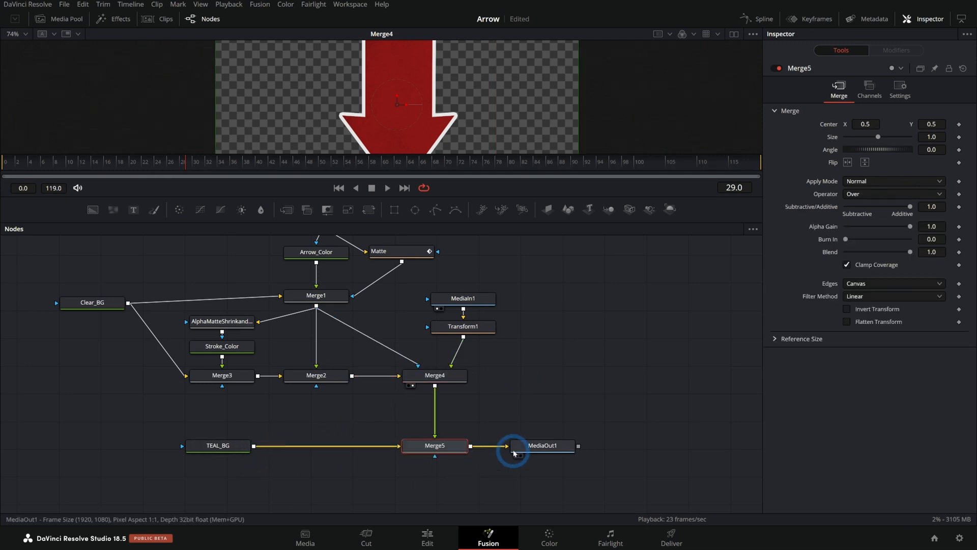
click(542, 445)
text(xf)
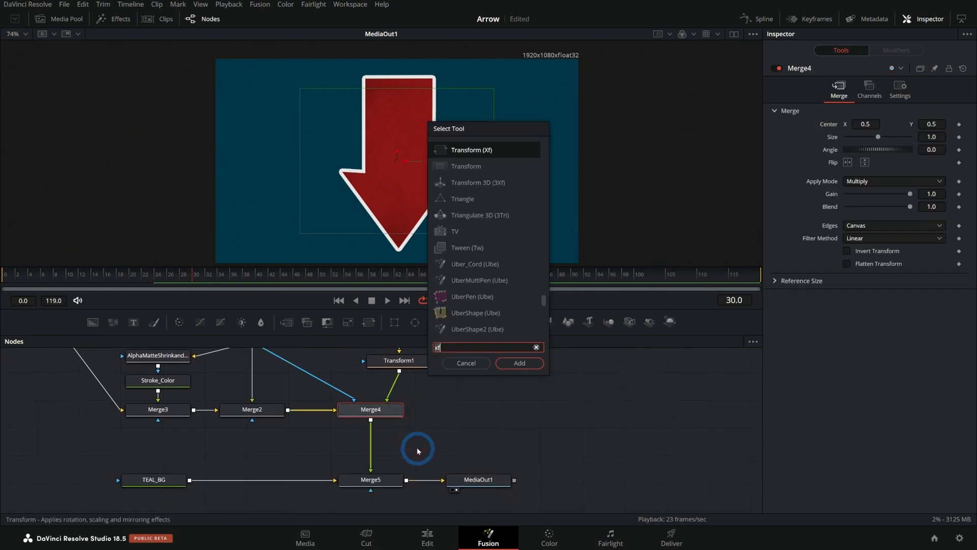
click(518, 363)
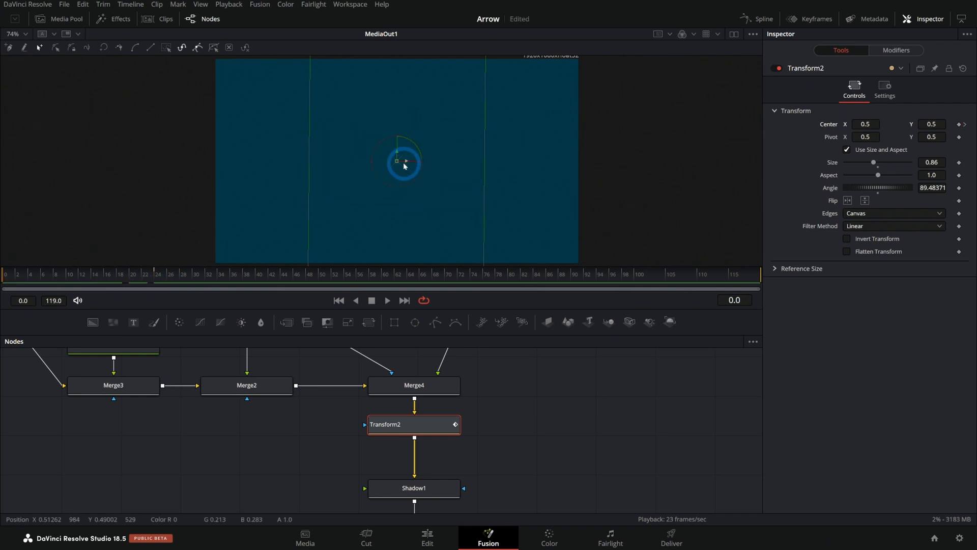
Step: Rotate Transform2 about 90° at size 0.86 and ease its Center keyframes over frames 0–24
click(386, 300)
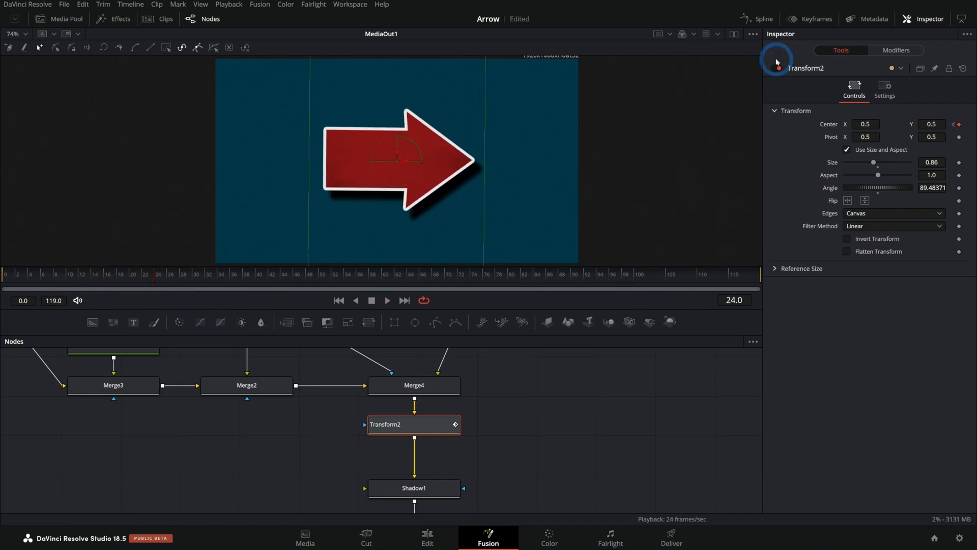
click(756, 18)
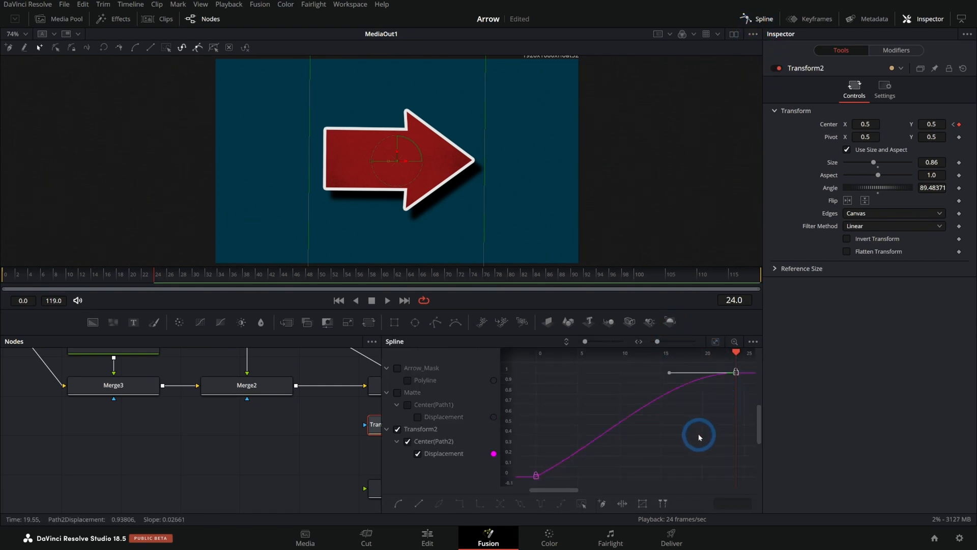
click(386, 300)
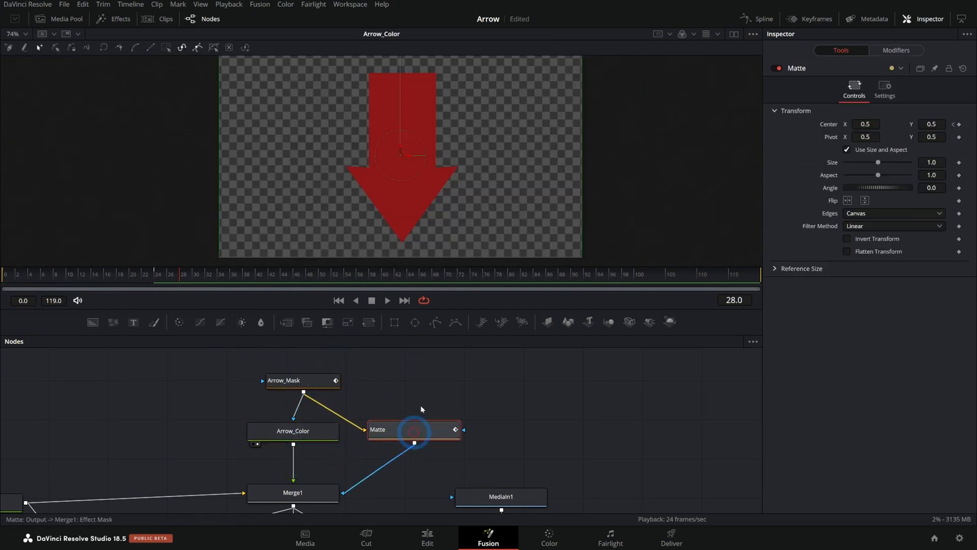
Step: View the arrow's matte and combined result, then play the composition from the start
click(293, 492)
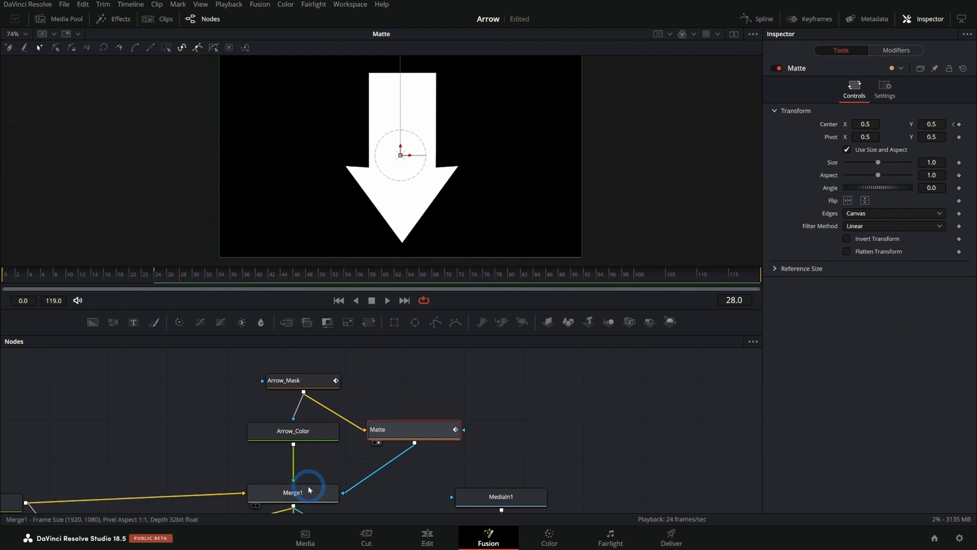
click(293, 492)
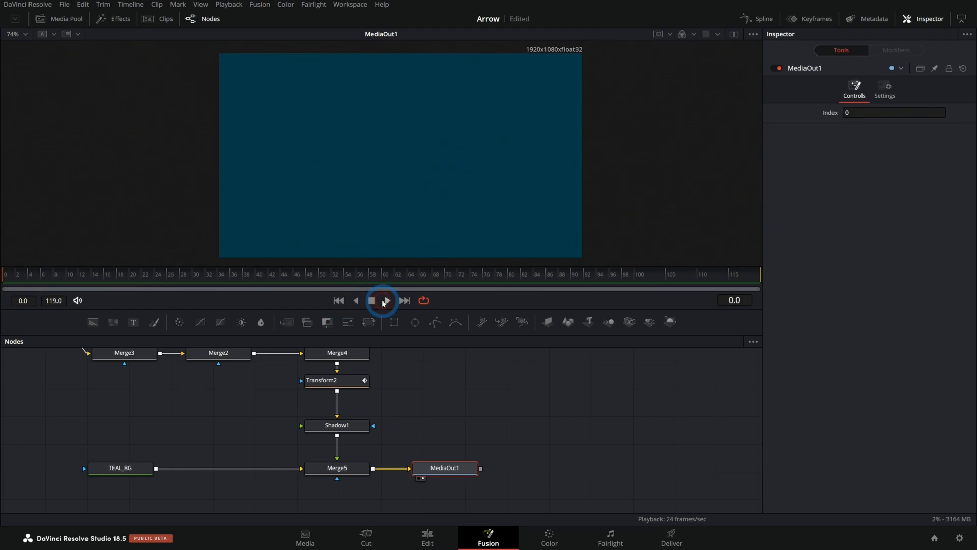
click(383, 300)
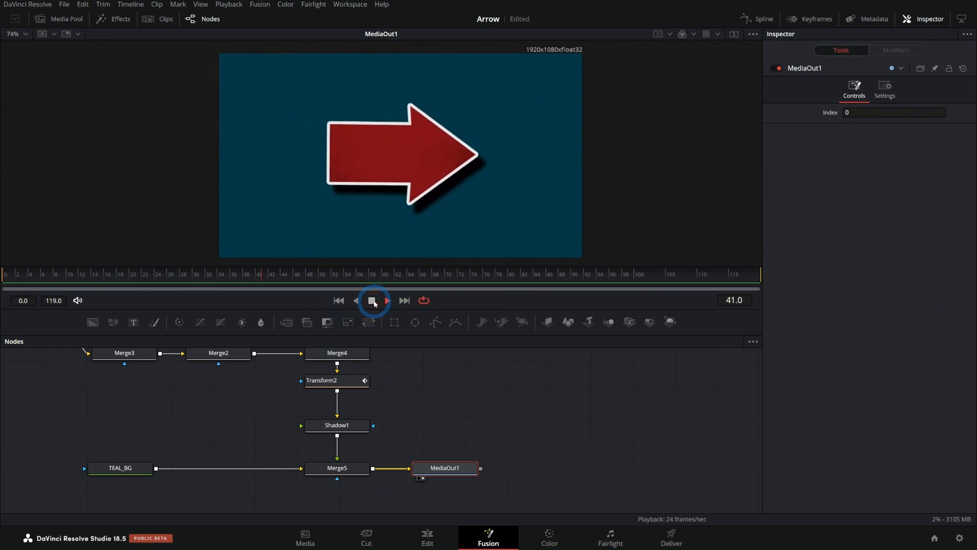